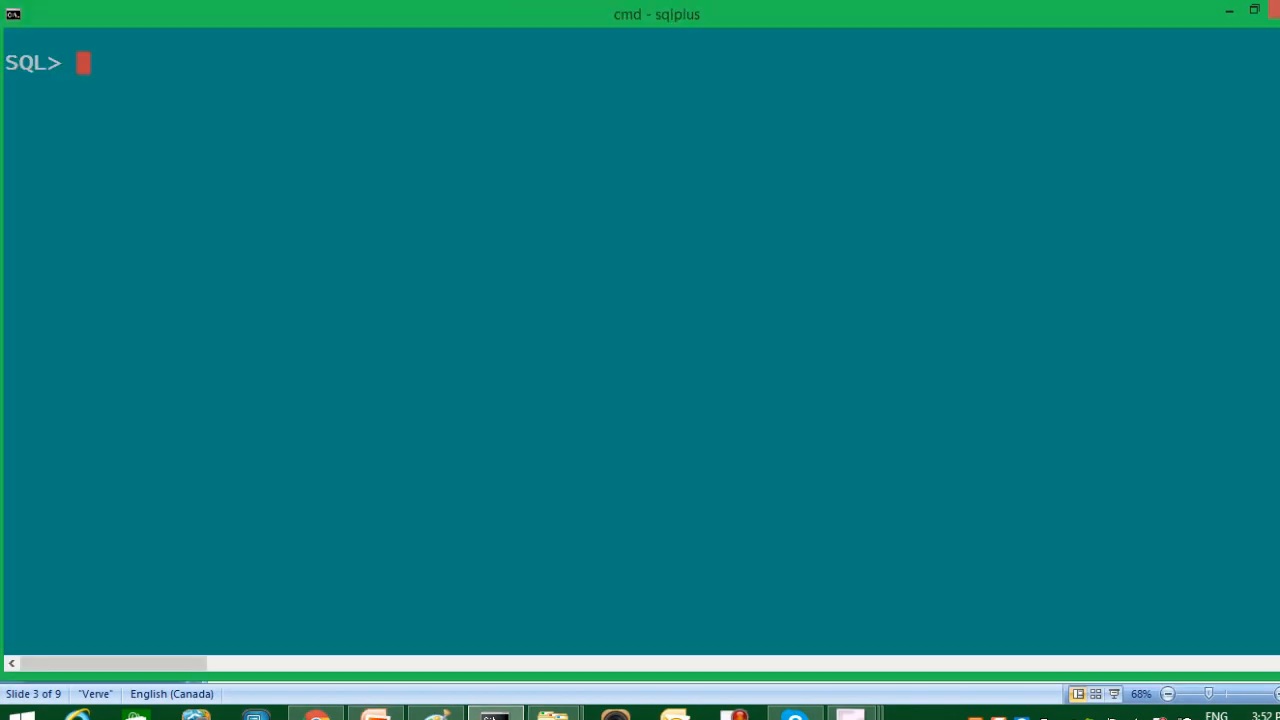
Describe the EMP table (desc emp) to list its eight columns, then begin a SELECT
{"action": "type", "text": "d"}
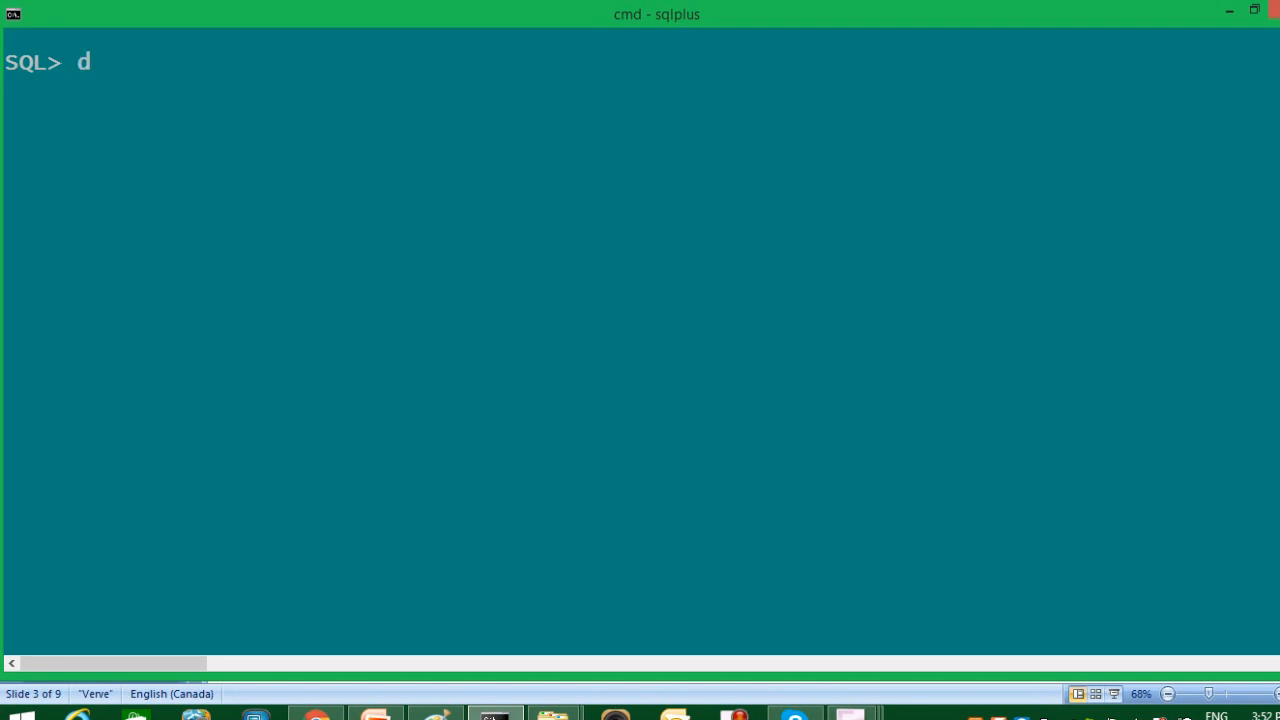
{"action": "type", "text": "esc emp"}
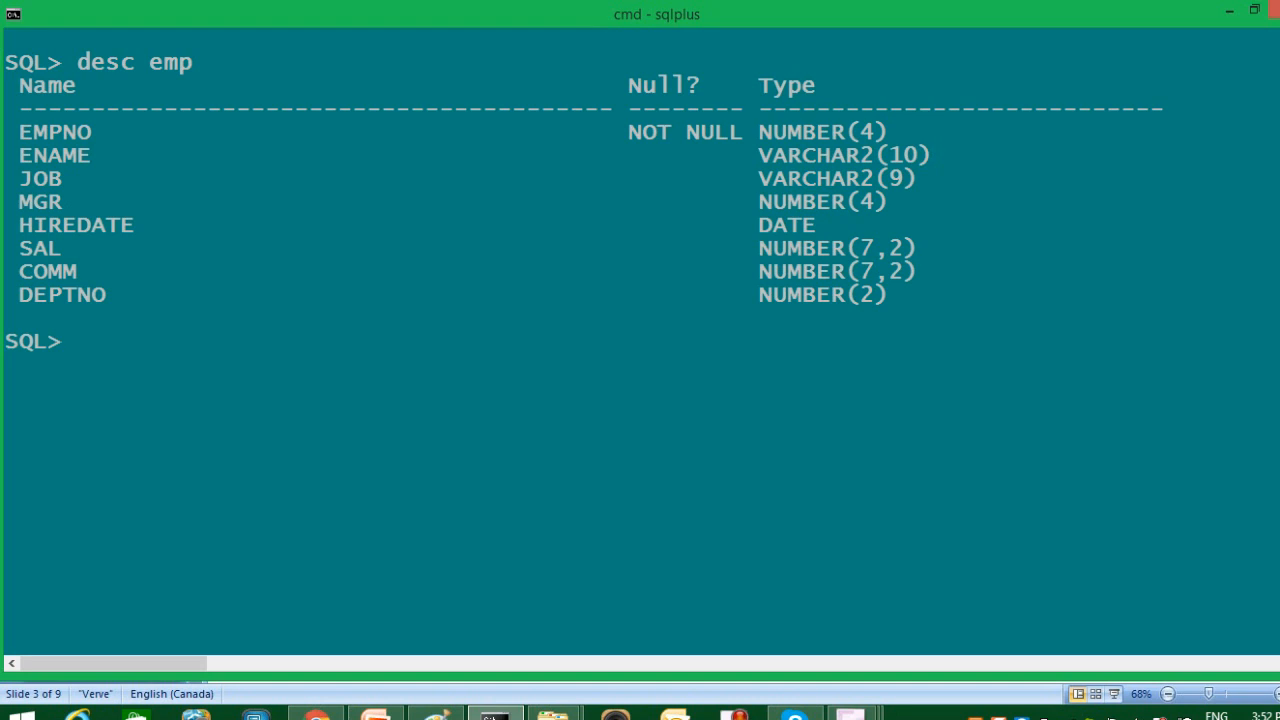
{"action": "type", "text": "select s"}
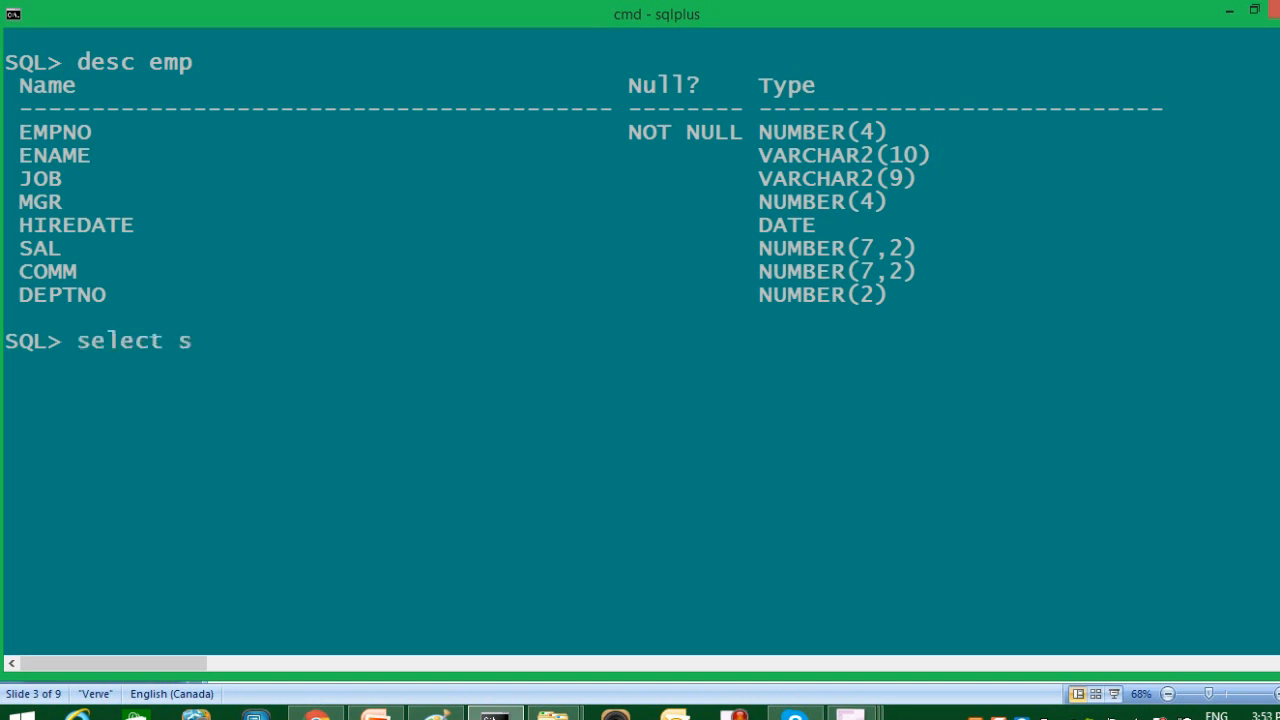
Run select sal+500 from emp, returning 14 SAL+500 values
{"action": "type", "text": "al+"}
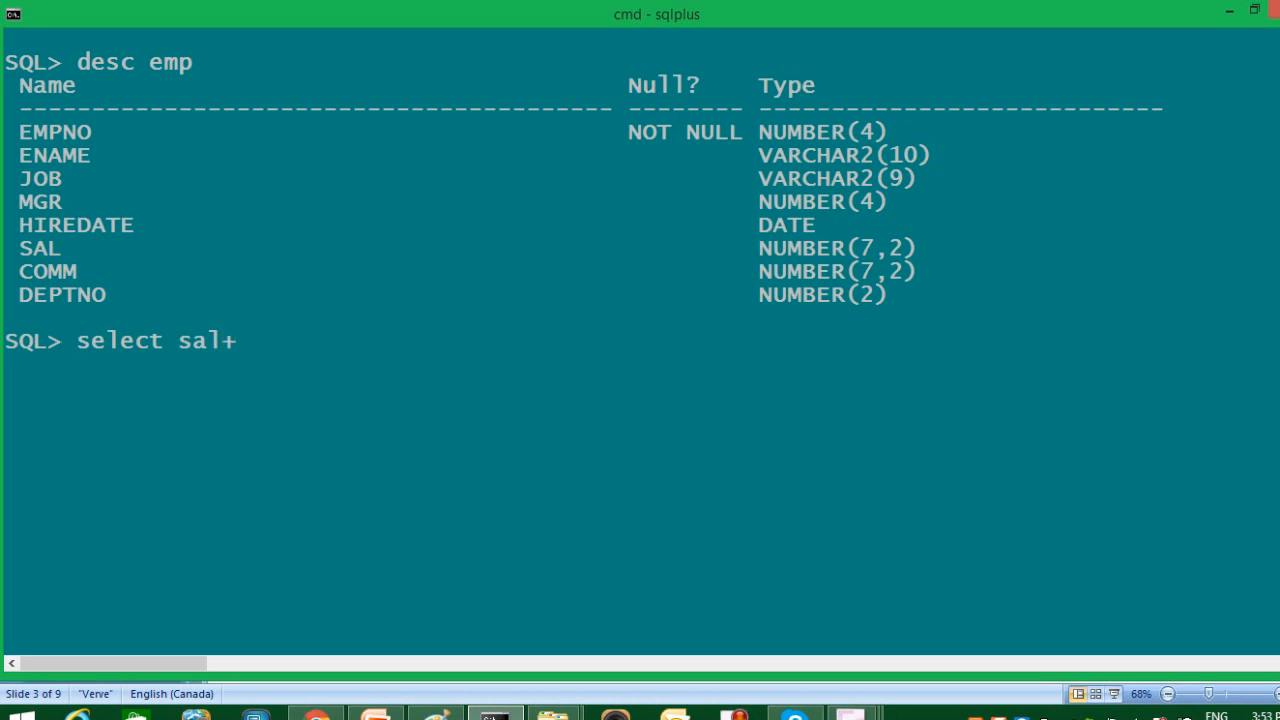
{"action": "type", "text": "500 from emp;"}
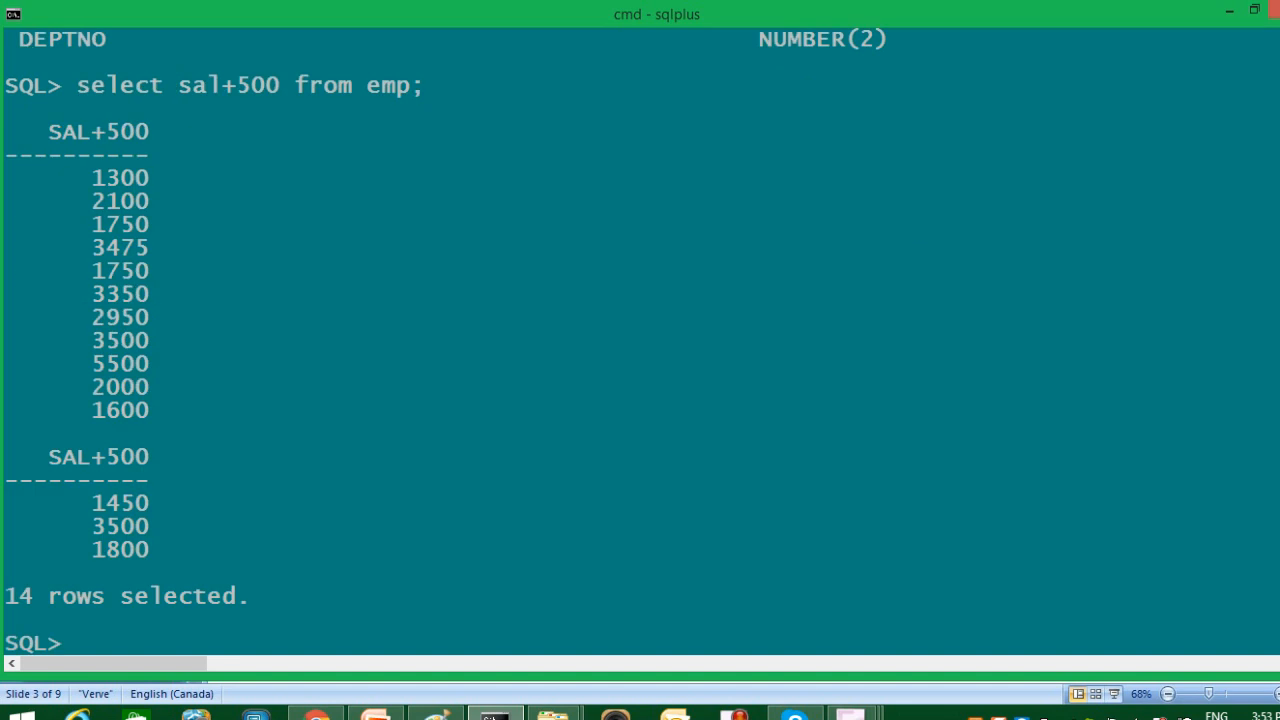
{"action": "left_click", "coordinate": [84, 642]}
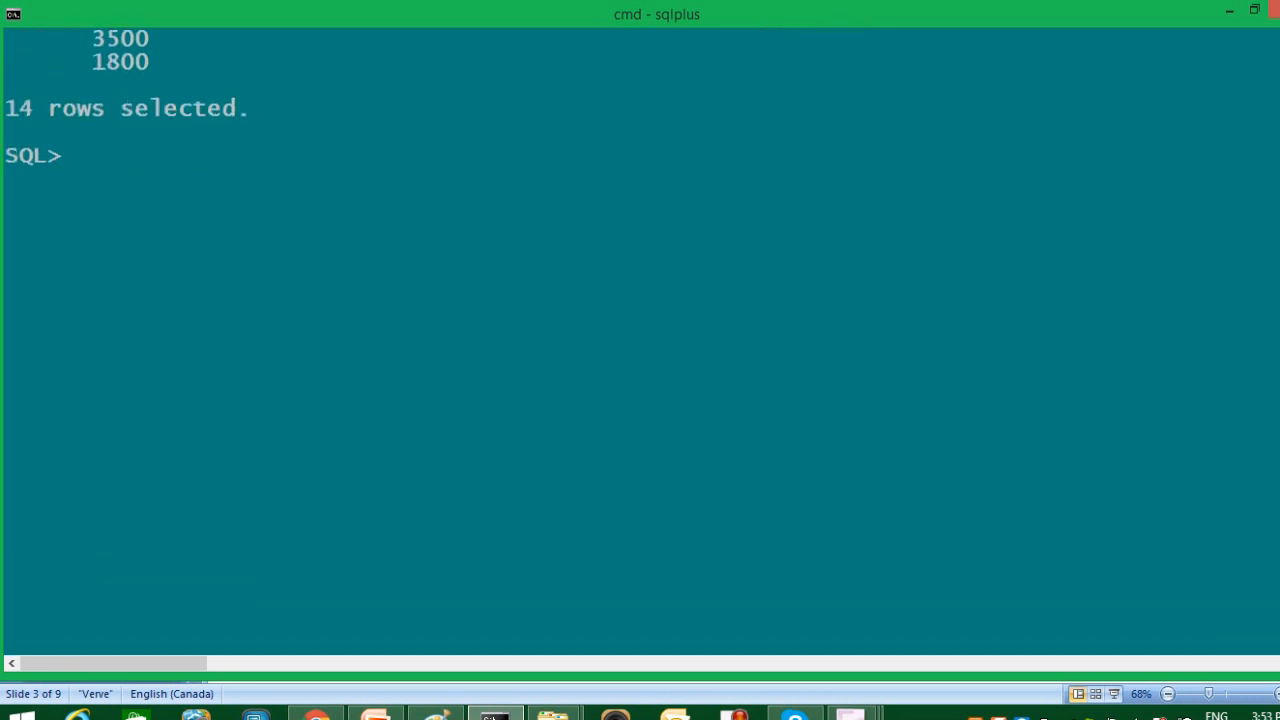
Run select sal,sal+500 from emp to show each salary beside salary plus 500
{"action": "type", "text": "sel"}
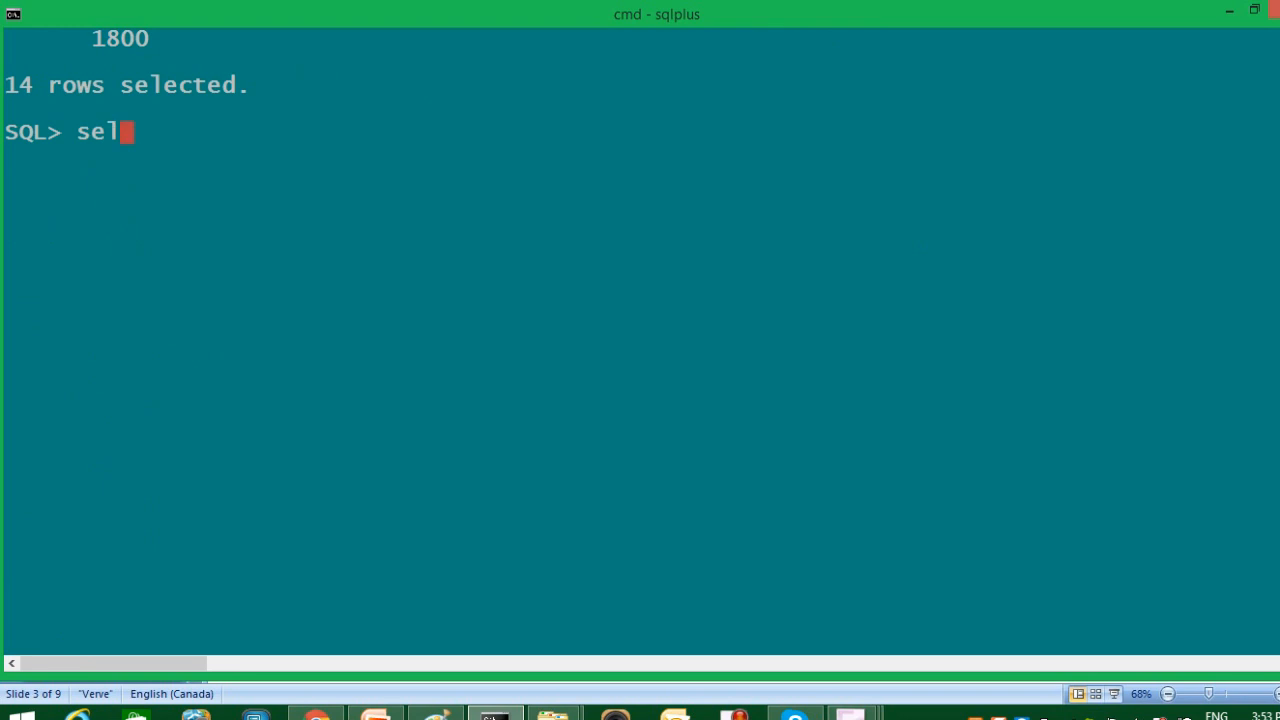
{"action": "type", "text": "ect sal"}
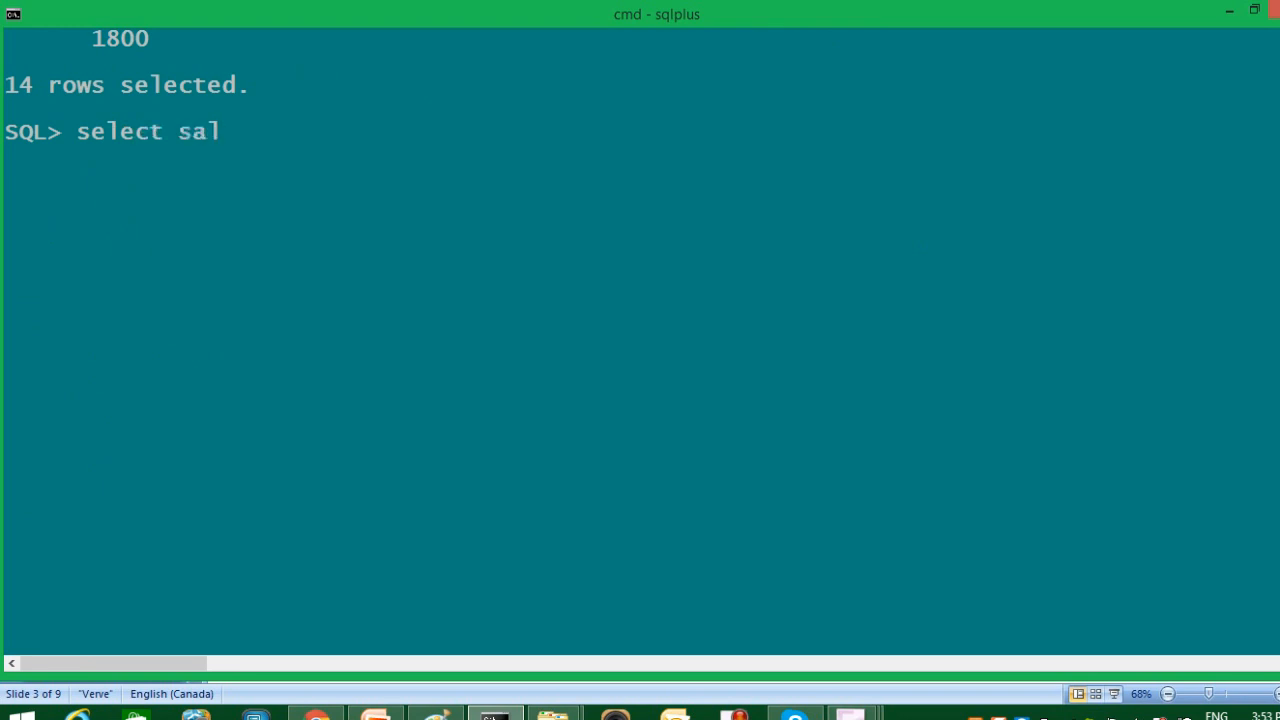
{"action": "type", "text": ",sal"}
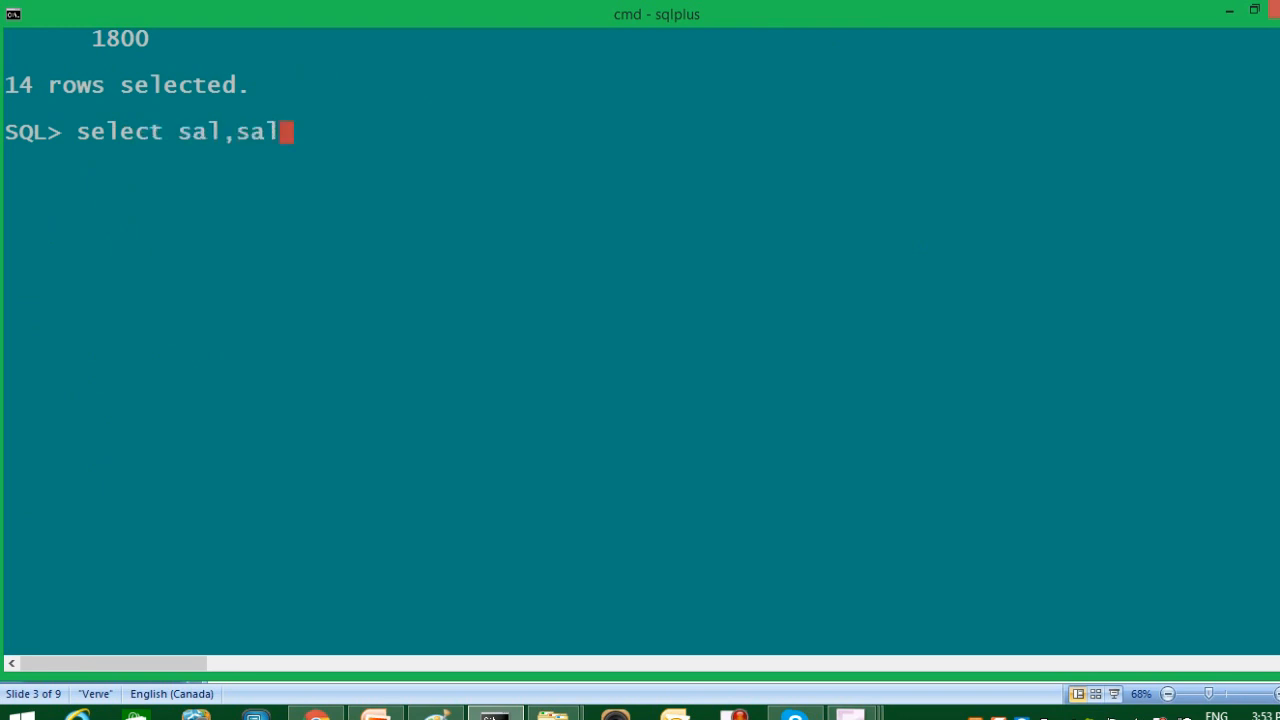
{"action": "type", "text": "+500 from emp;"}
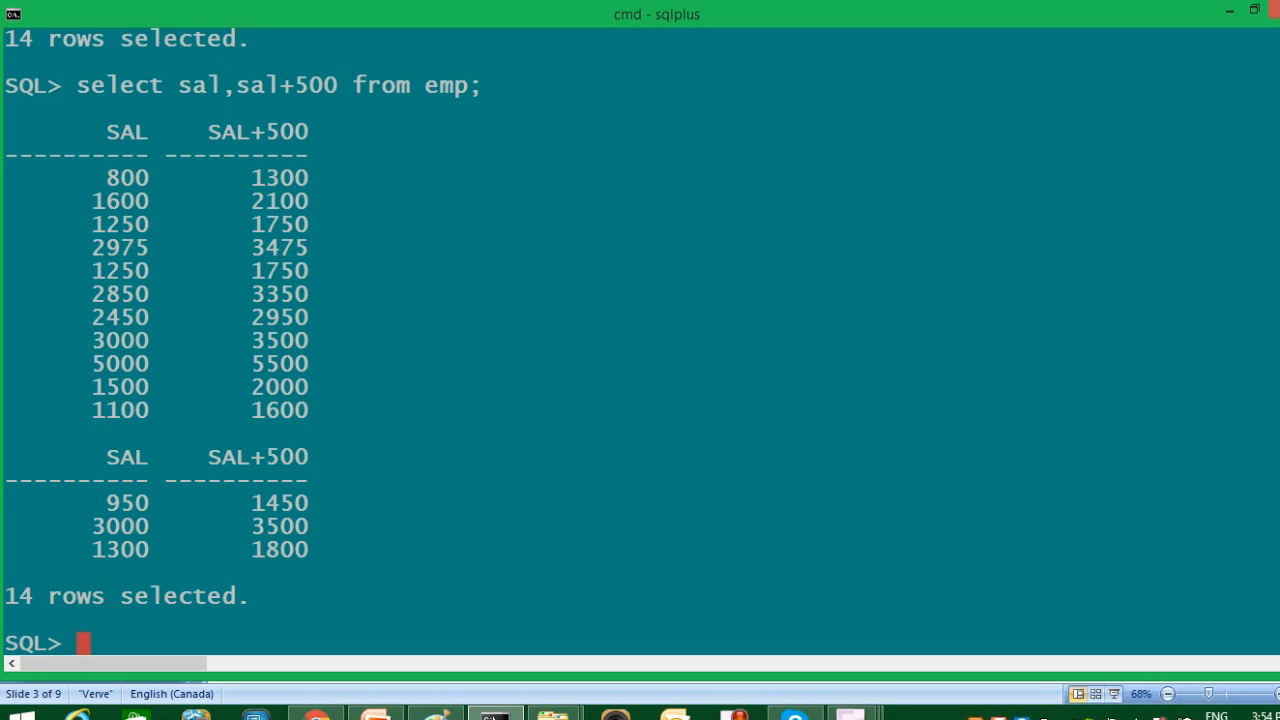
Rerun the query as sal,sal+500*2, showing each salary beside salary plus 1000
{"action": "type", "text": "select sal,sal+500 from emp;"}
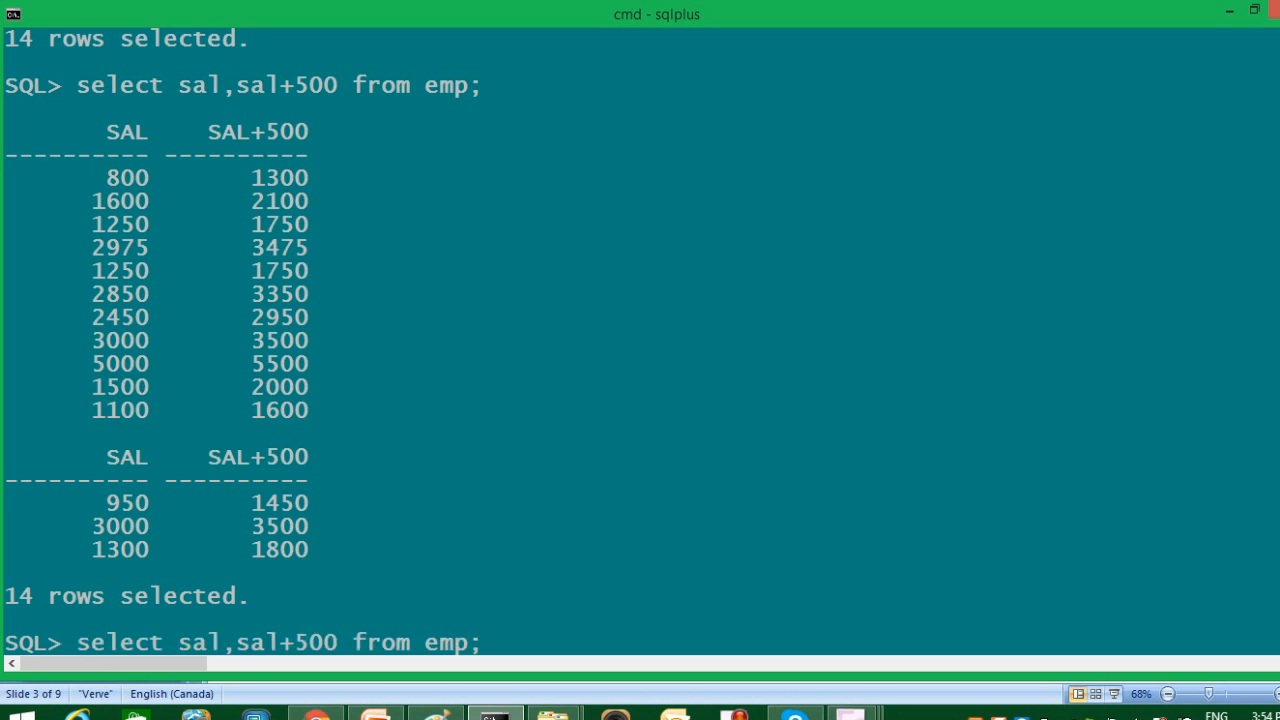
{"action": "type", "text": "*2"}
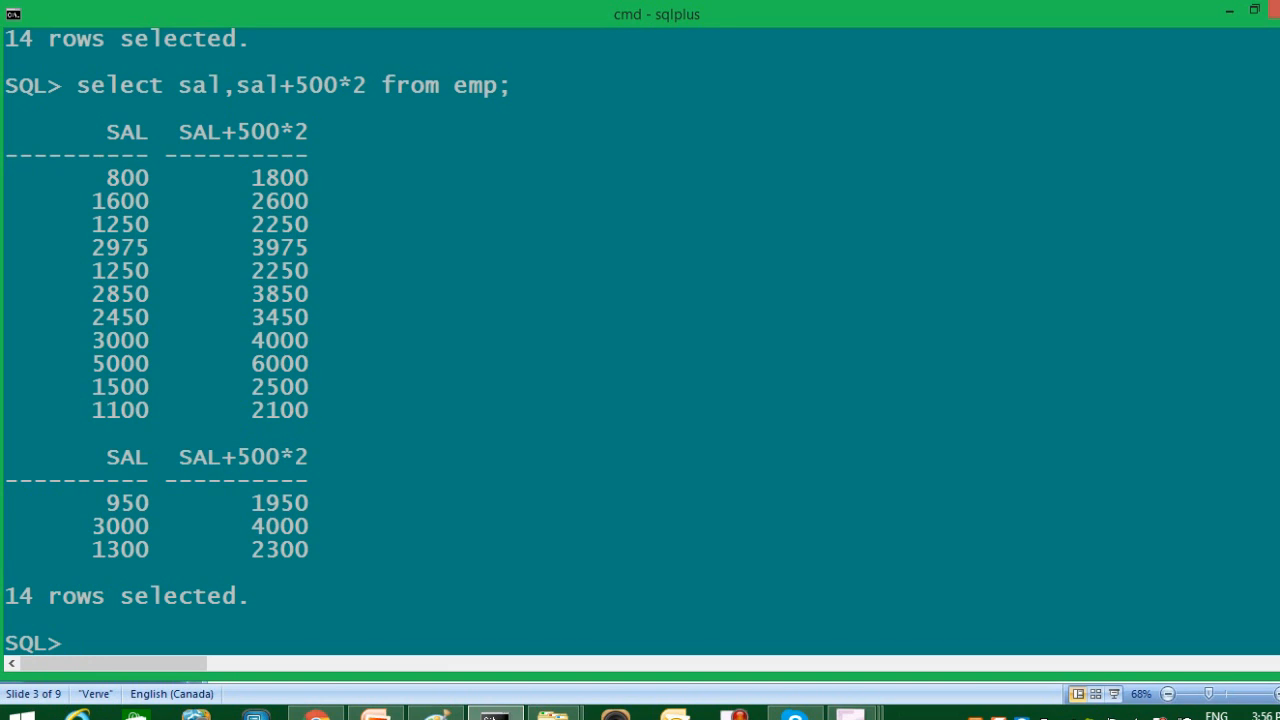
{"action": "scroll", "scroll_direction": "down", "scroll_amount": 3}
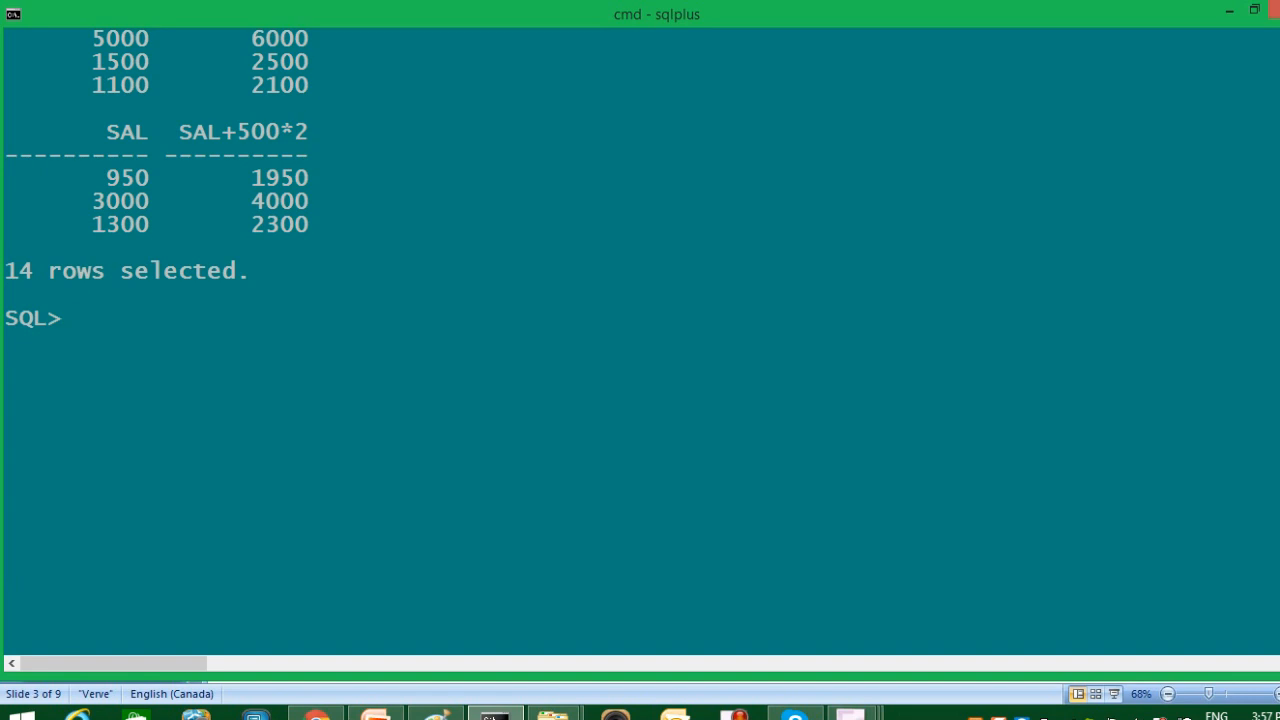
Rerun the query as sal,sal+500-2, showing each salary beside salary plus 498
{"action": "type", "text": "select sal,sal+500*2 from emp;"}
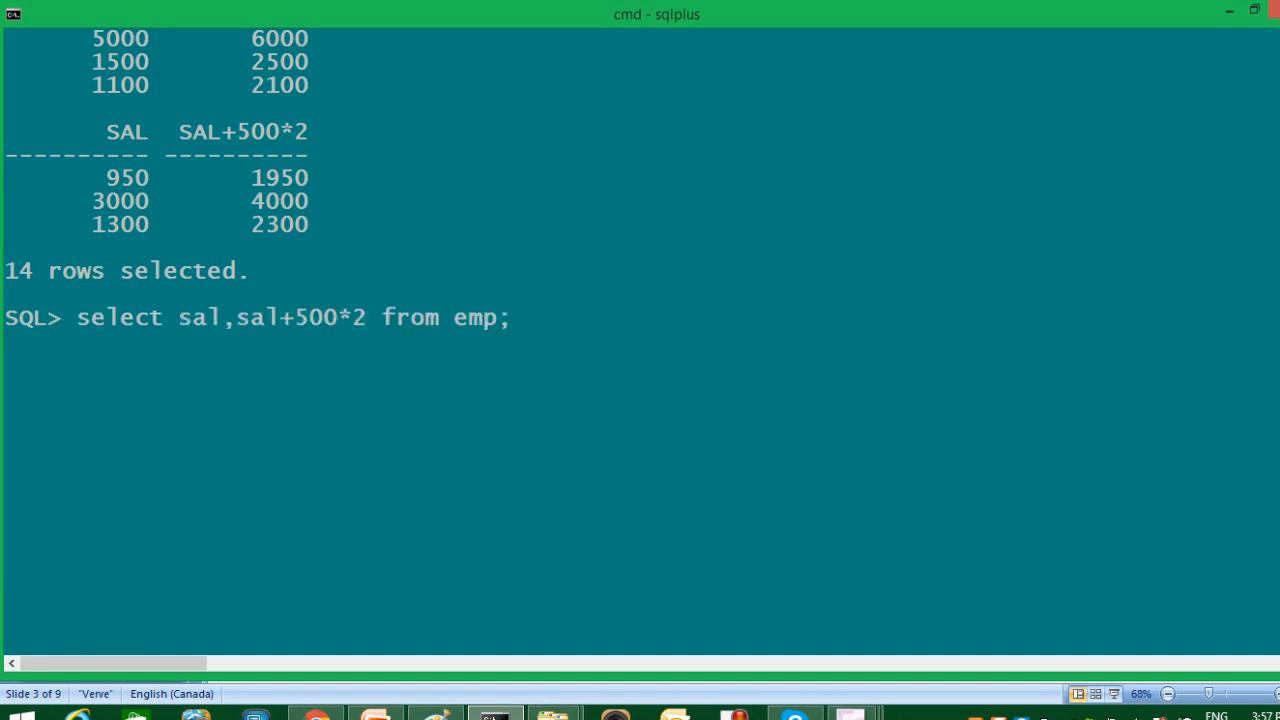
{"action": "type", "text": "-"}
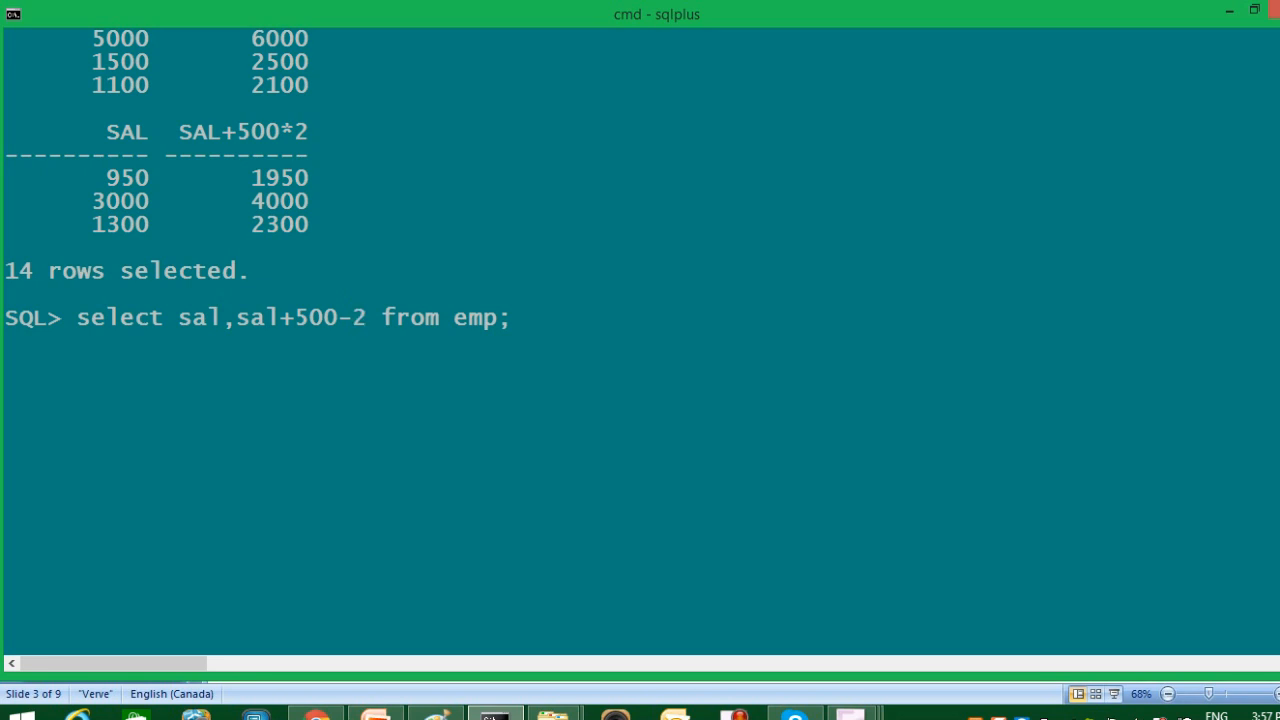
{"action": "double_click", "coordinate": [356, 316]}
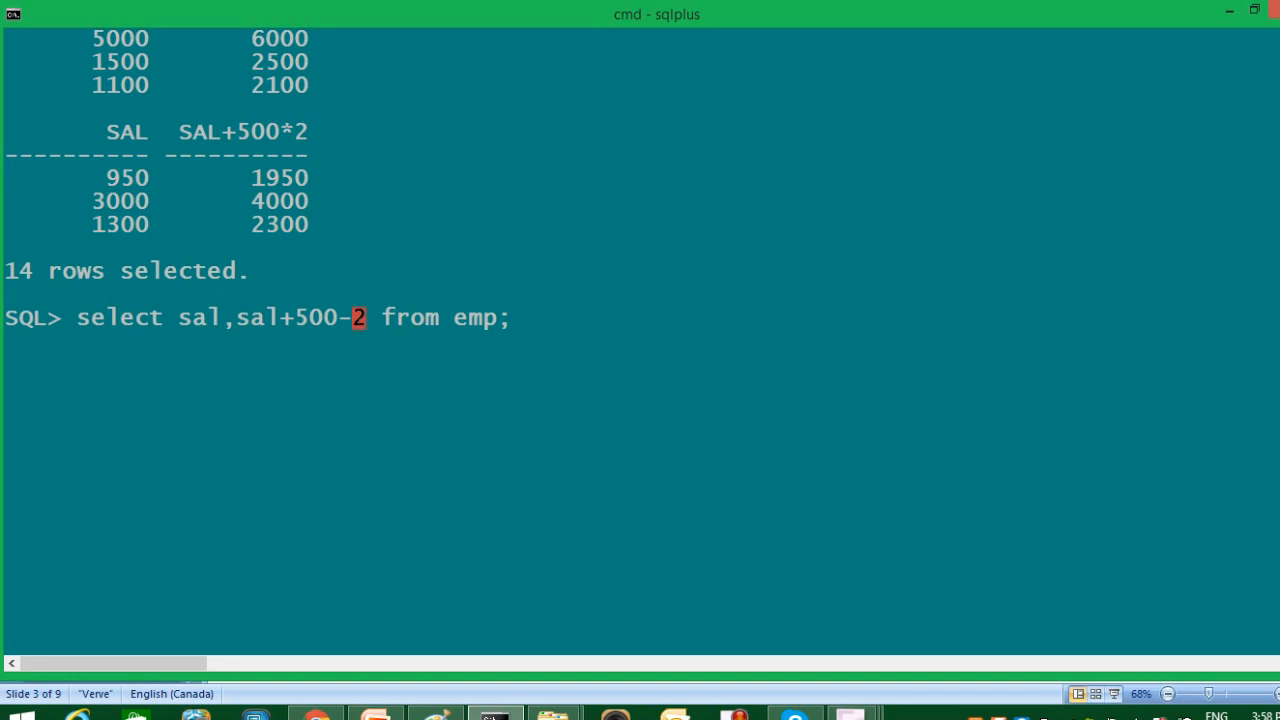
{"action": "key", "text": "enter"}
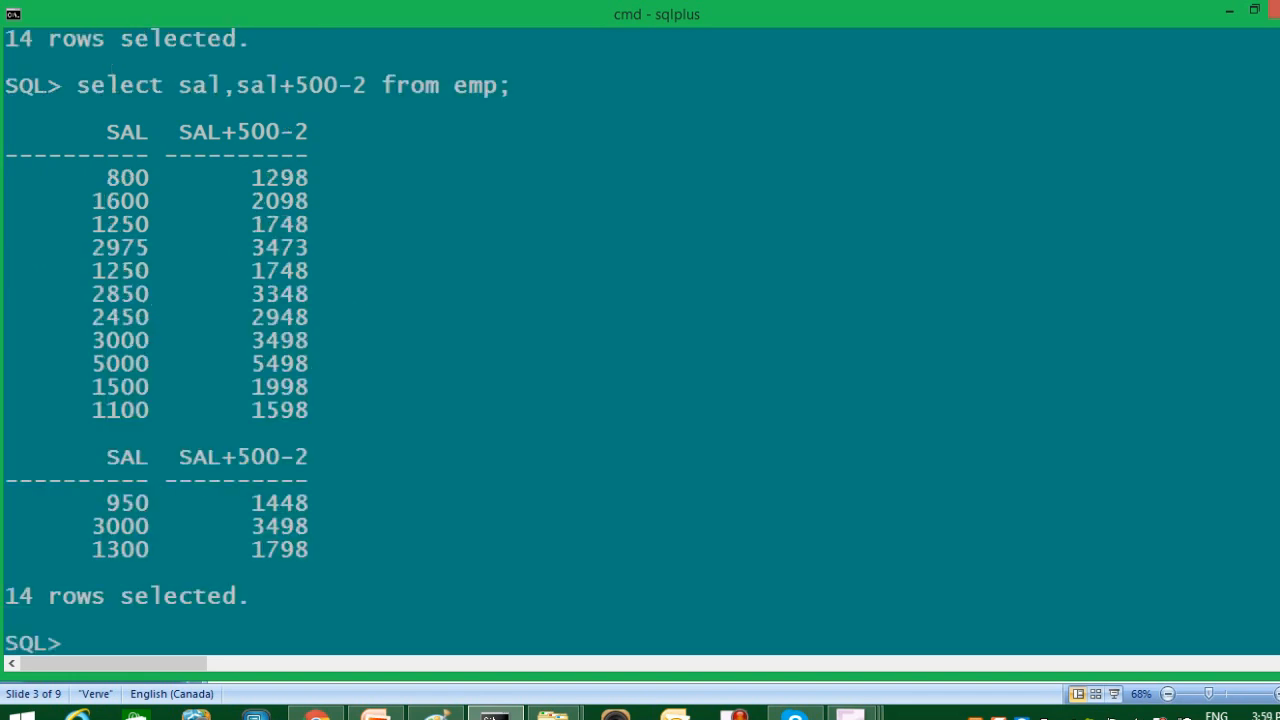